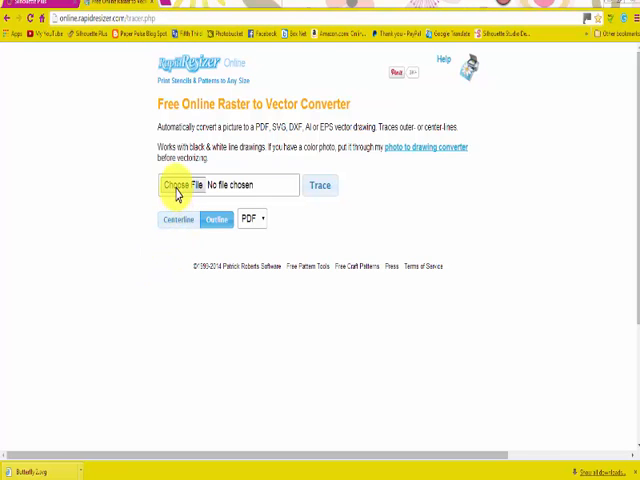
Load Butterfly Coloring Page.gif into the tracer and choose SVG as the output format.
click(176, 184)
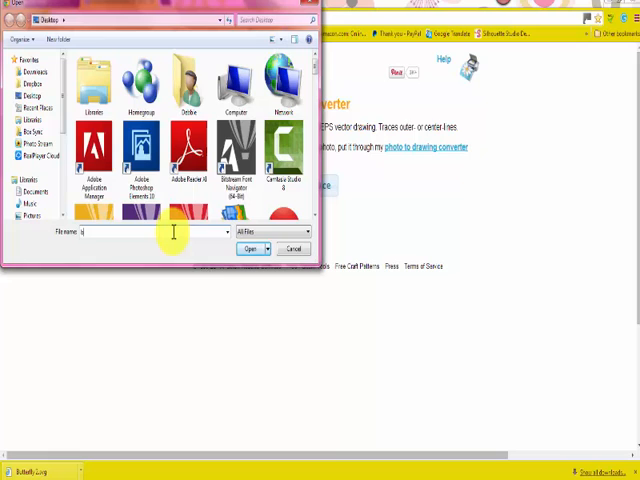
text(butter)
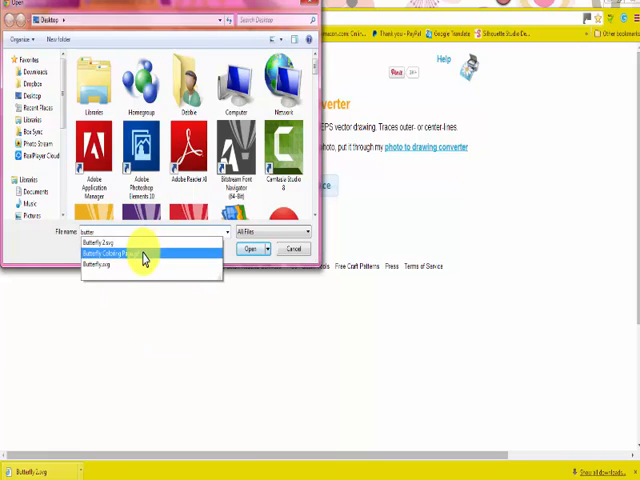
click(252, 250)
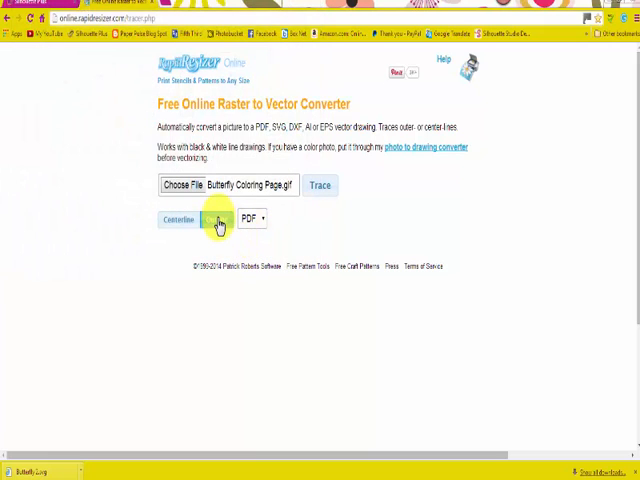
click(208, 220)
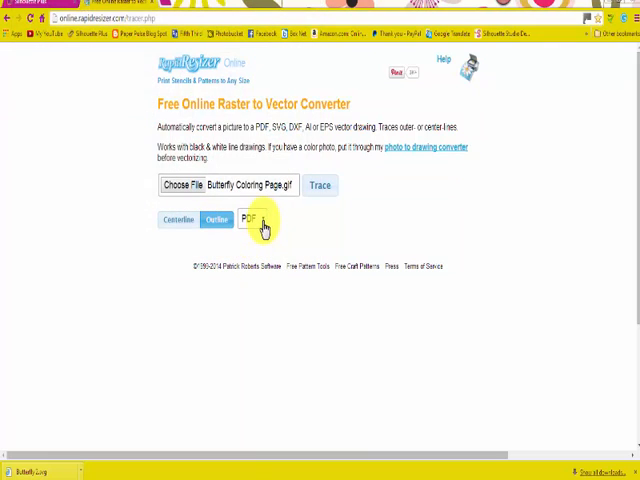
click(252, 220)
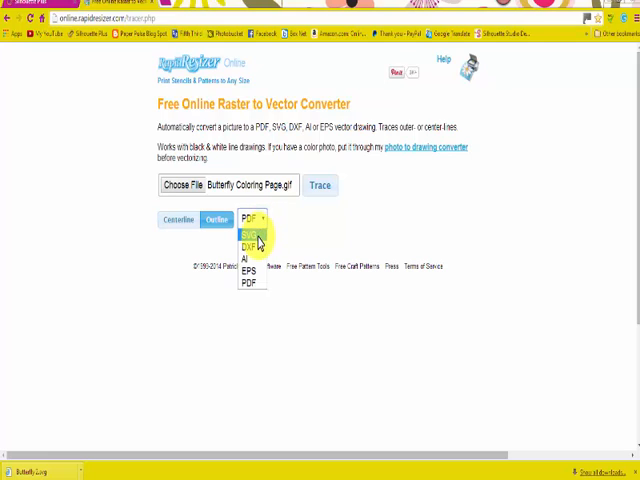
click(252, 232)
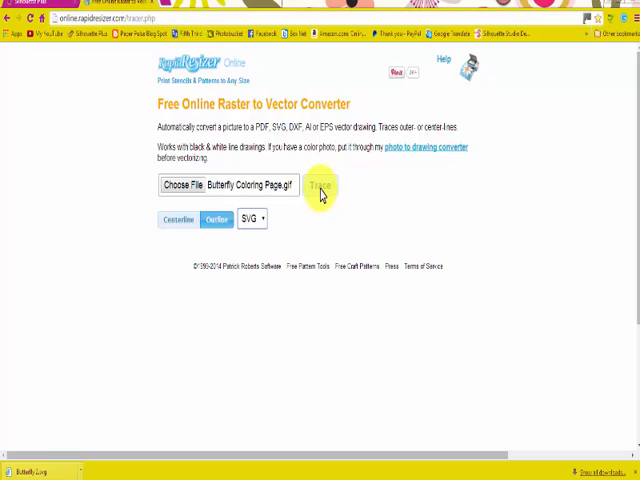
Trace the butterfly image into an SVG vector and bring up options for the traced result.
click(322, 186)
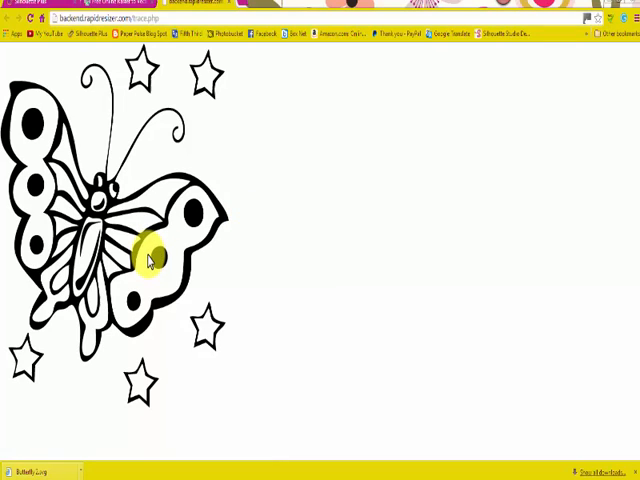
right_click(148, 262)
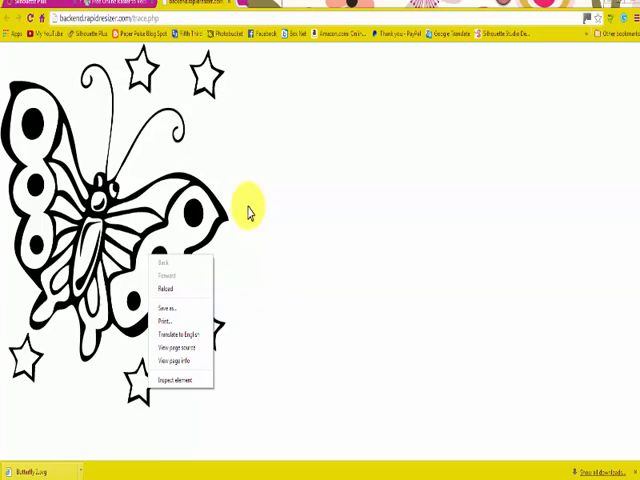
mouse_move(238, 188)
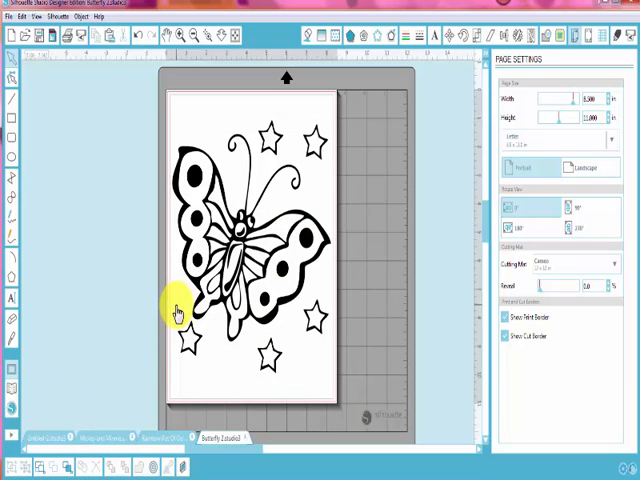
Select the traced butterfly and the surrounding stars to fill them orange.
click(176, 310)
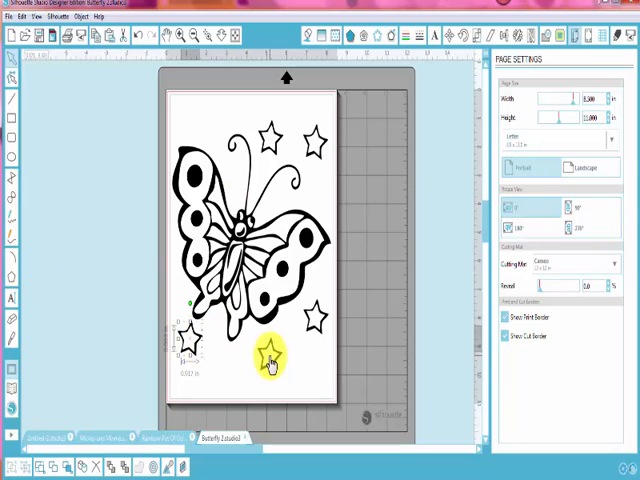
drag(270, 356, 316, 320)
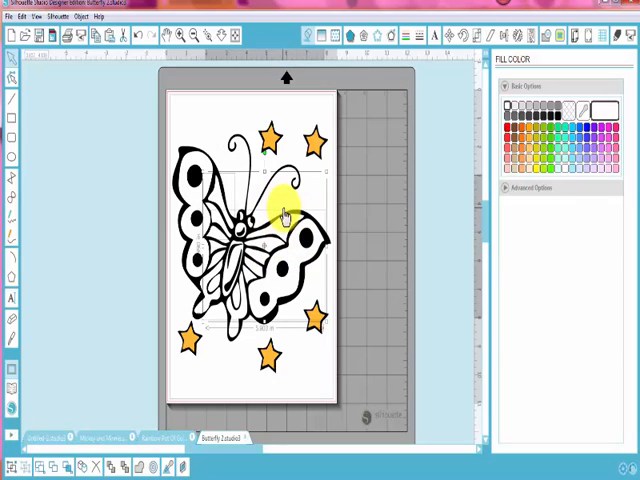
Release the butterfly's compound path so its body and wing sections become separate pieces.
right_click(284, 218)
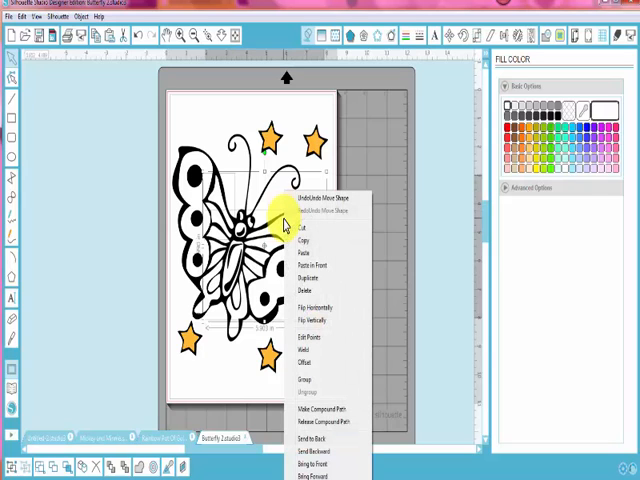
click(320, 420)
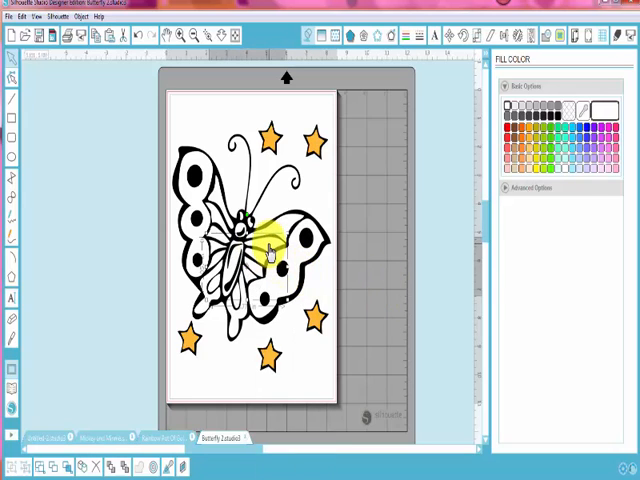
right_click(264, 248)
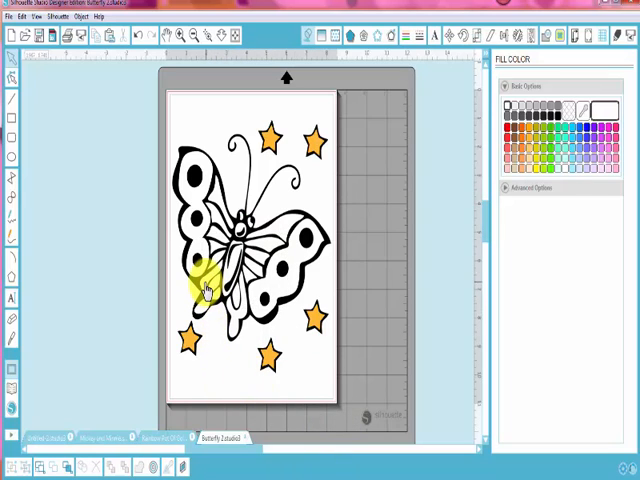
right_click(204, 288)
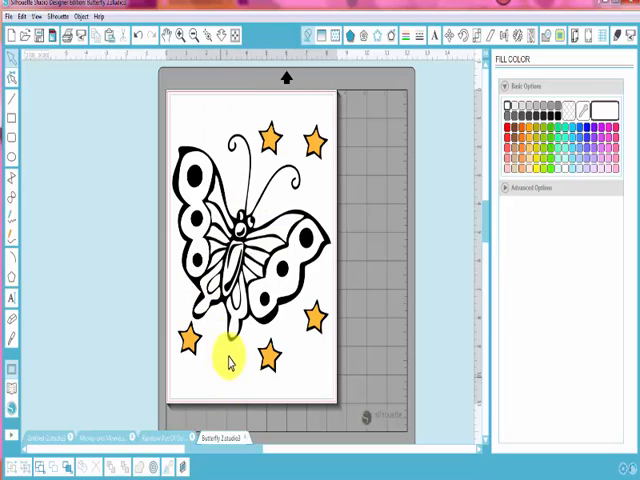
right_click(230, 336)
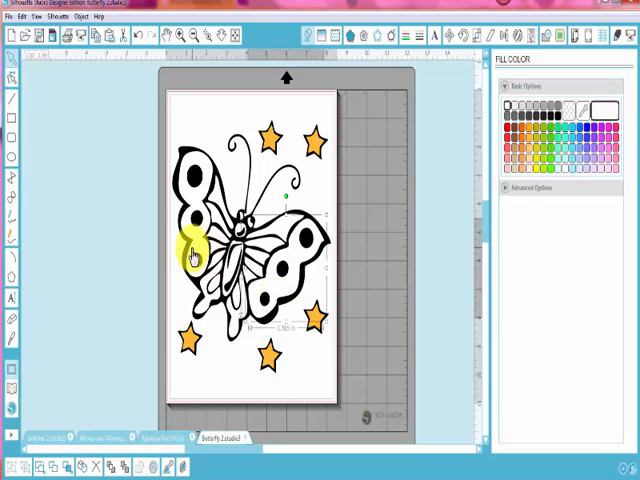
Colour the butterfly's body yellow and fill the inner wing sections green, orange, pink and blue.
click(196, 258)
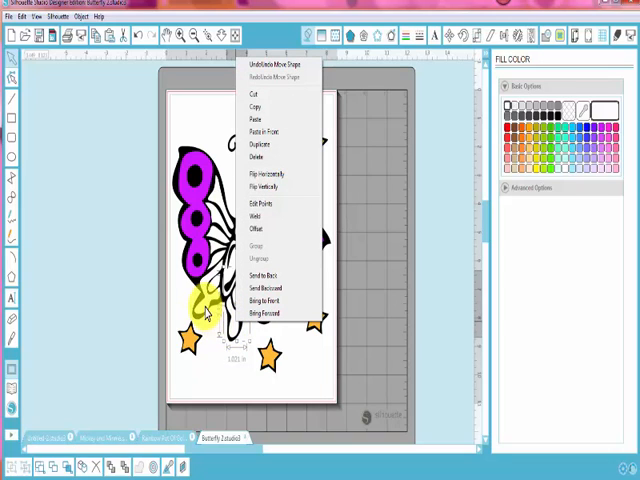
click(258, 174)
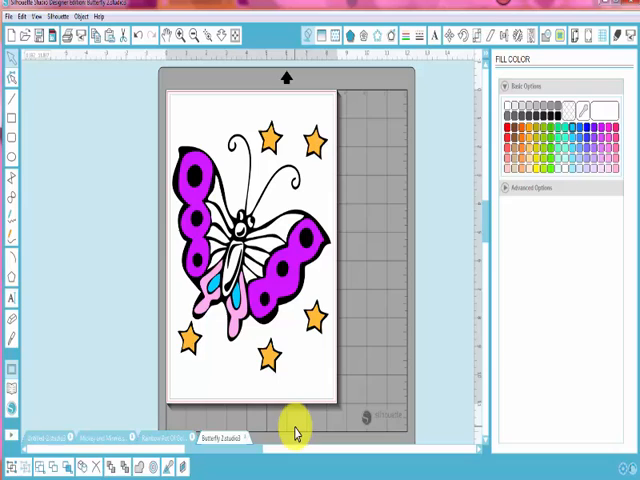
click(242, 224)
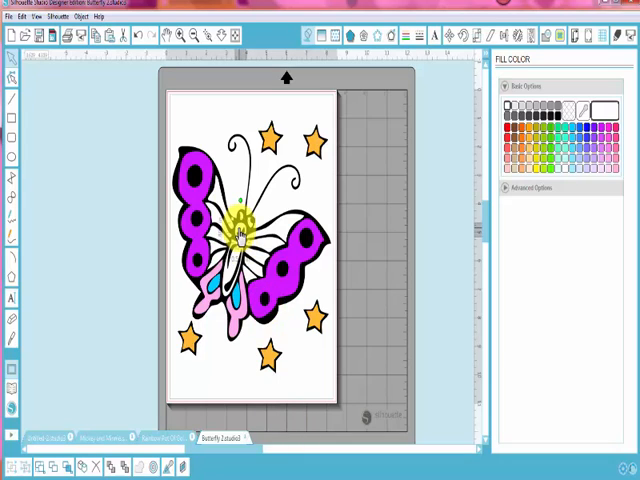
click(534, 176)
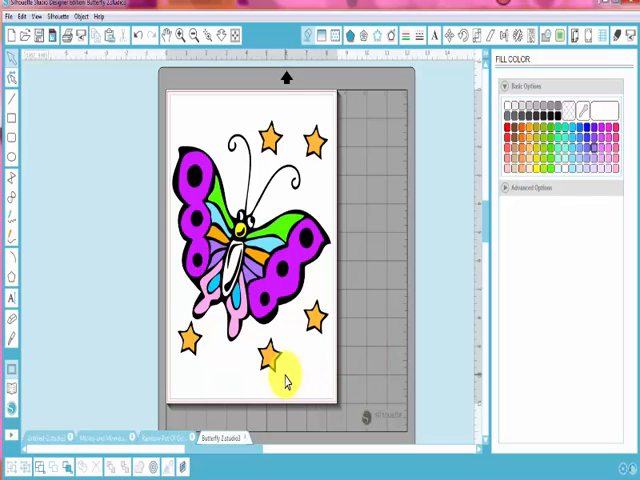
mouse_move(124, 96)
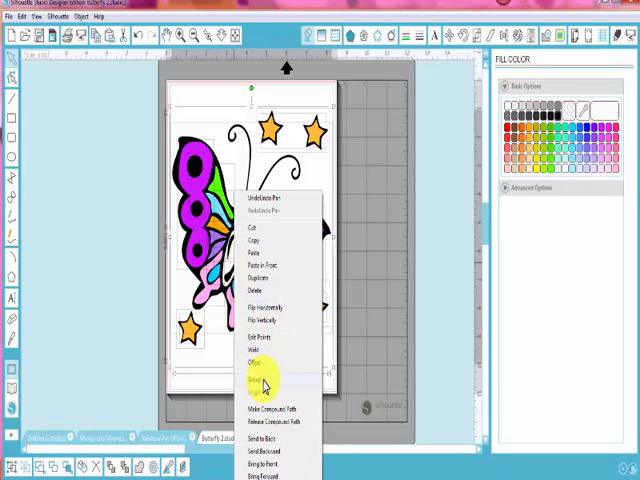
Group the coloured butterfly pieces and stars into a single object.
click(258, 384)
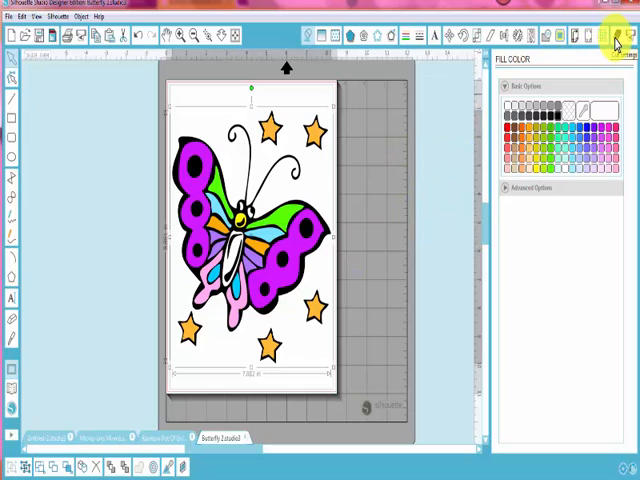
Bring up Page Settings and rotate the grouped butterfly to a tilted angle on the page.
click(616, 32)
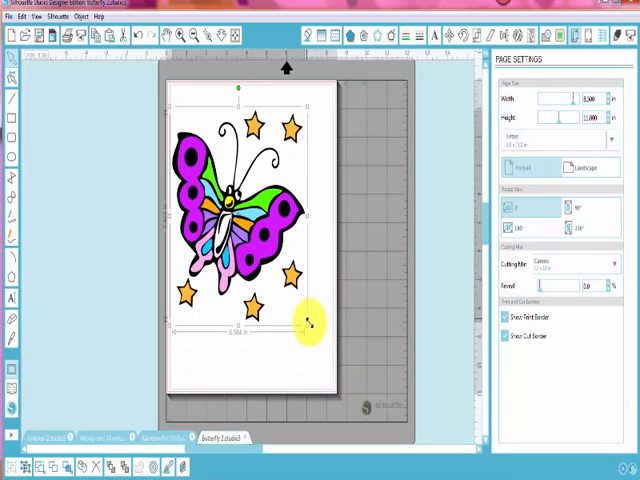
drag(308, 320, 224, 156)
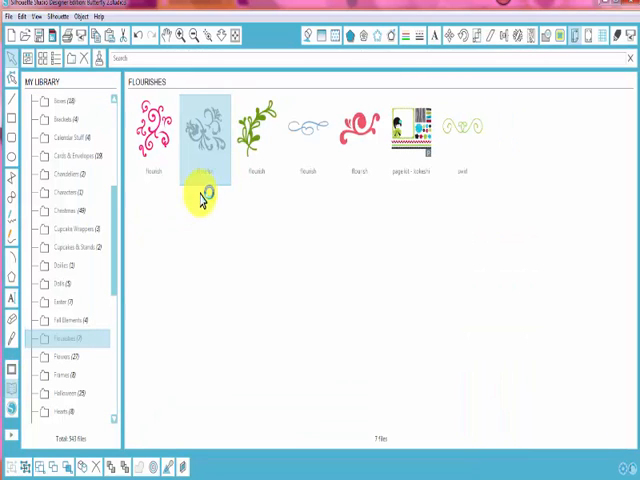
Place the pink flourish on the page and spread its ungrouped pieces apart.
click(204, 140)
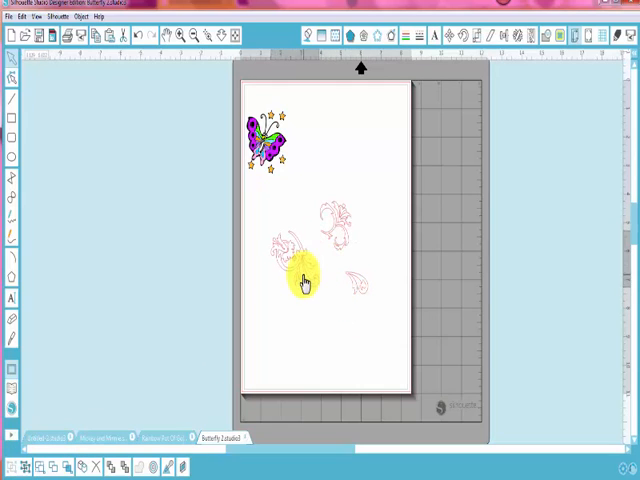
drag(300, 282, 352, 198)
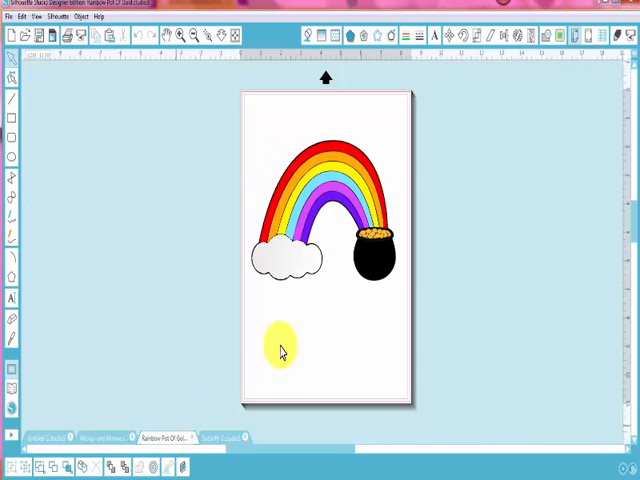
drag(280, 356, 370, 280)
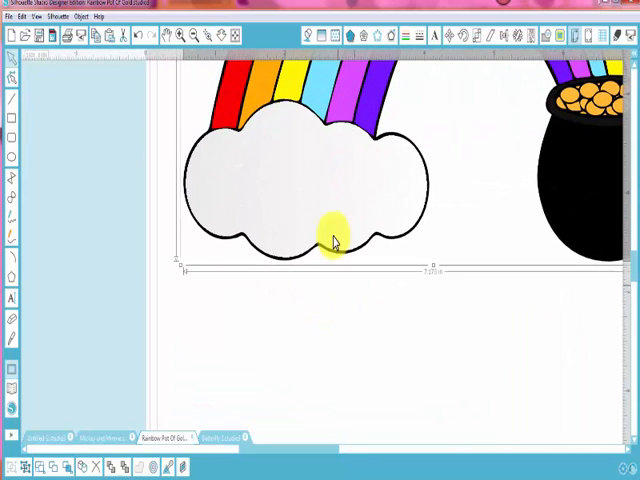
mouse_move(380, 212)
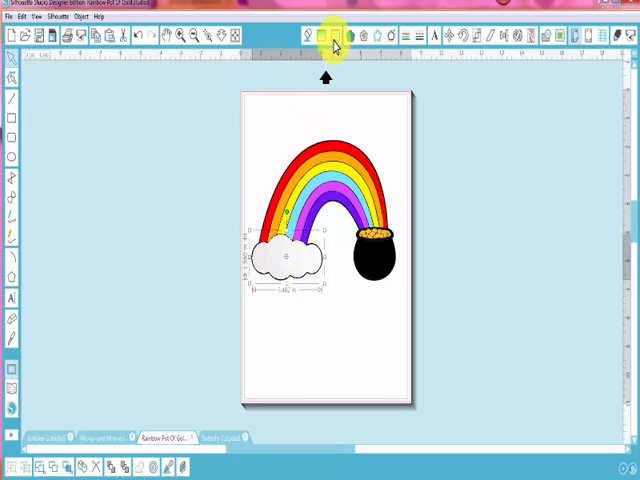
click(332, 36)
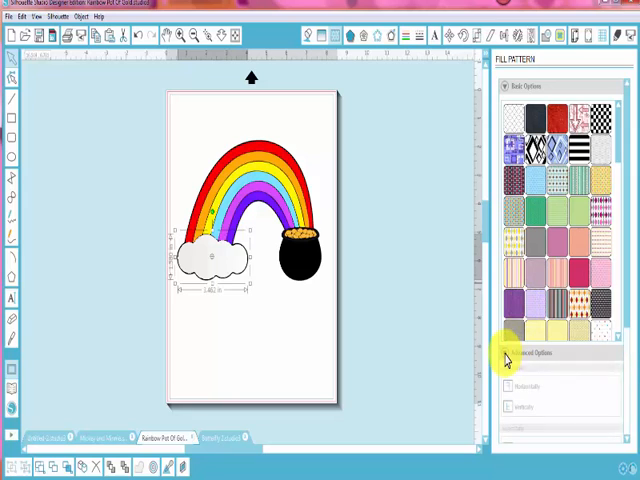
Expand the advanced fill gradient options for the cloud, then switch to the Christmas cartoon mice document.
click(528, 352)
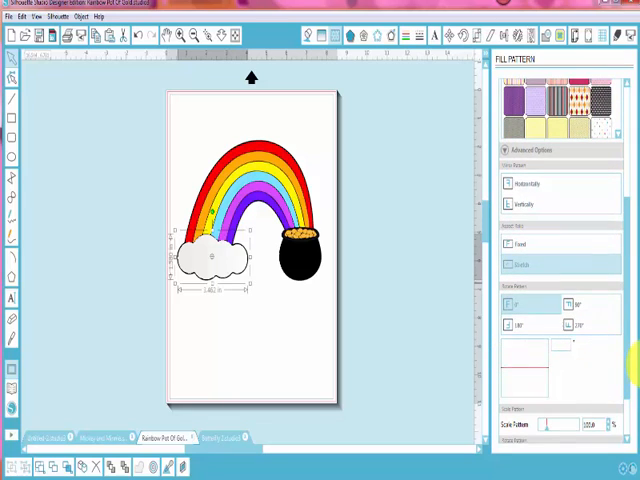
scroll(down, 3)
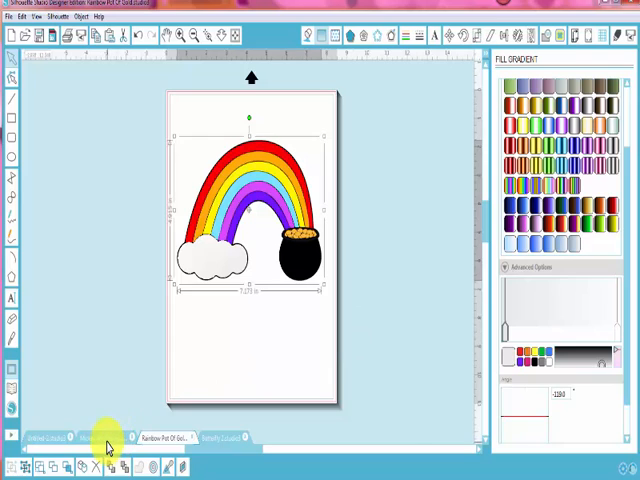
click(96, 436)
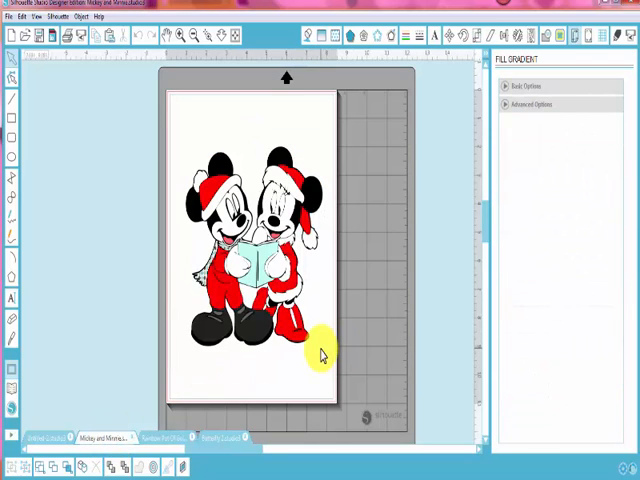